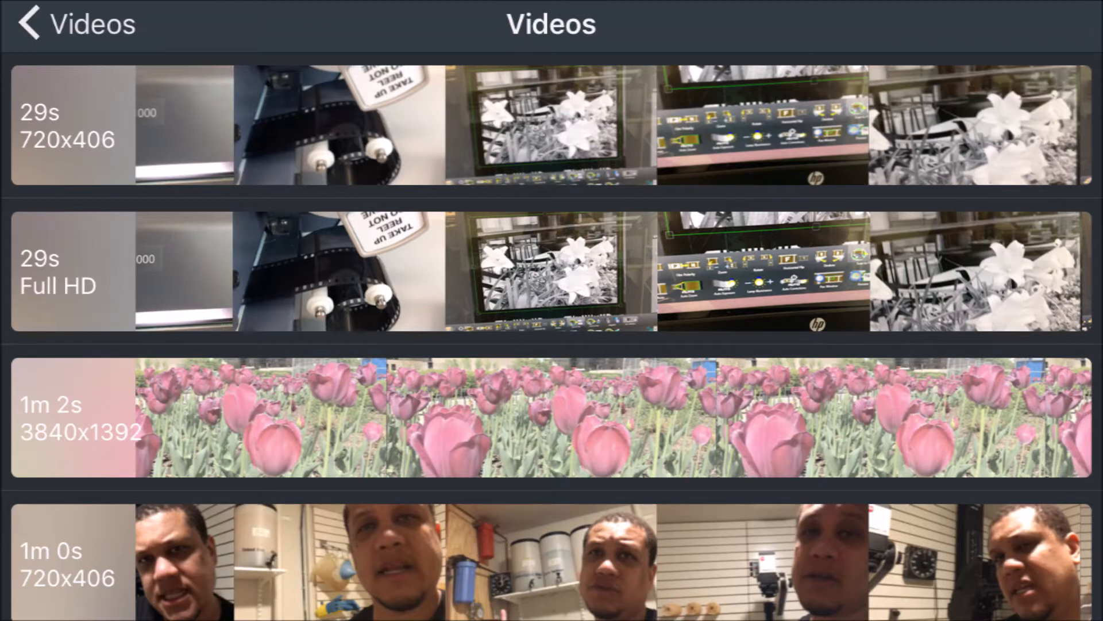
Load the 1m 2s log-mode tulip field clip into the grading editor
left_click(550, 427)
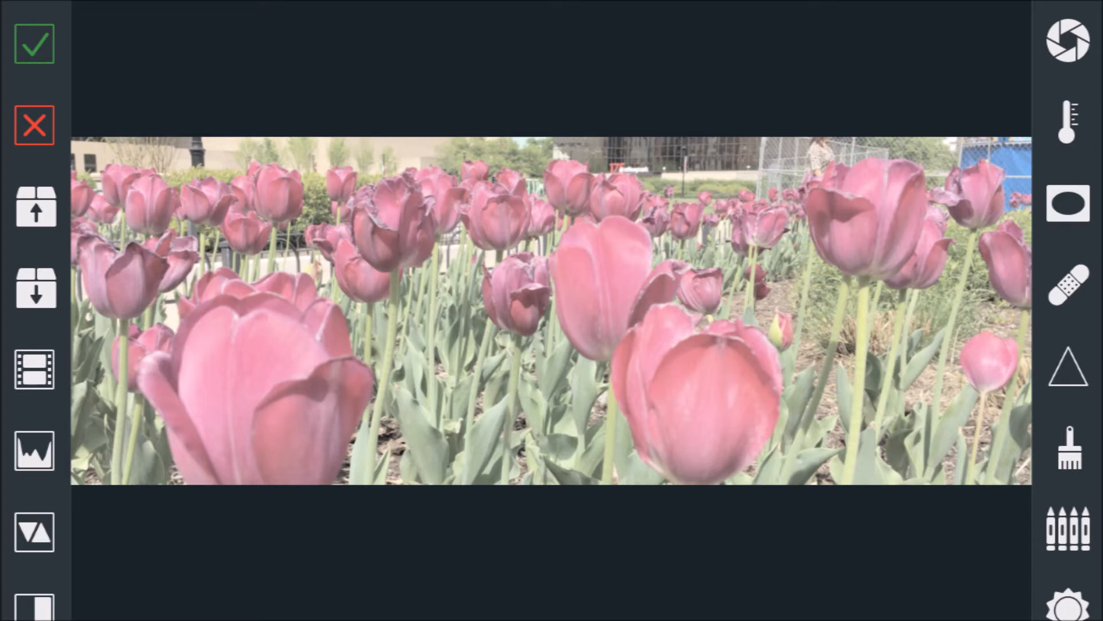
Bring the tulip footage's gamma down to -72 in the Levels adjustment
left_click(1068, 376)
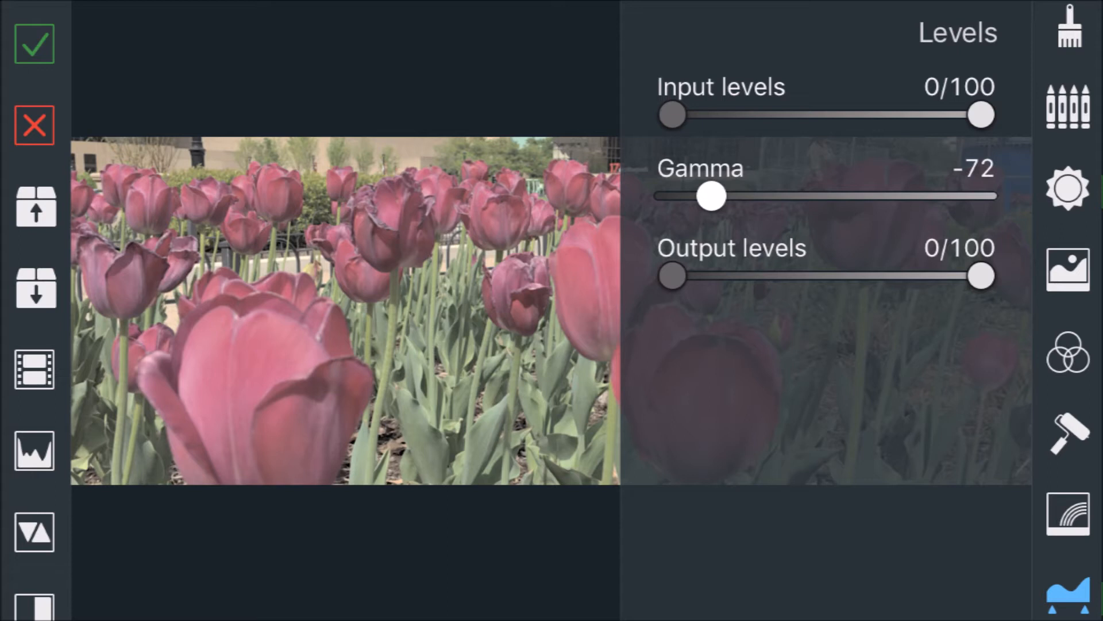
Warm the footage to a custom 6757° colour temperature with tint at 0
left_click(1067, 105)
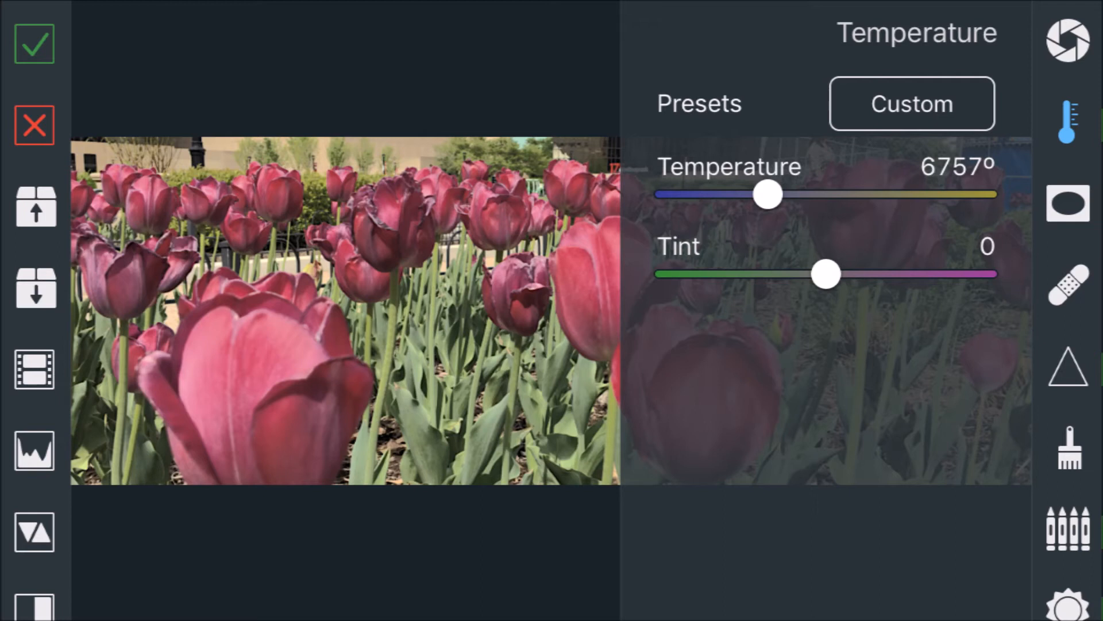
left_click(1064, 41)
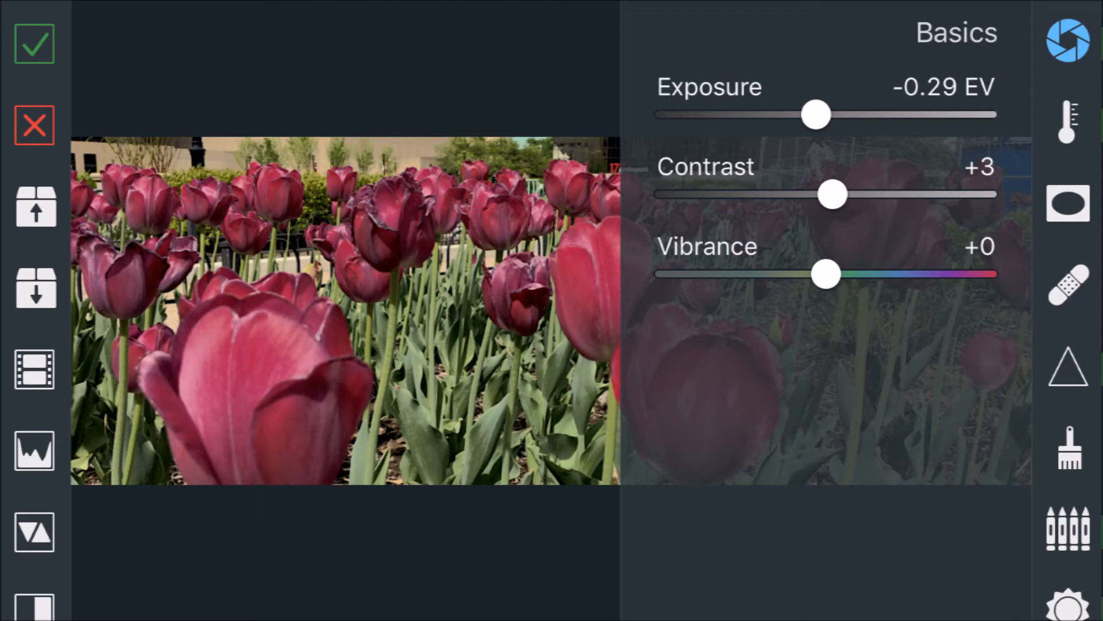
Set exposure -0.29 EV and contrast +3, then export at original resolution, 24 fps, 50 mbit/sec
left_click_drag(816, 113, 809, 113)
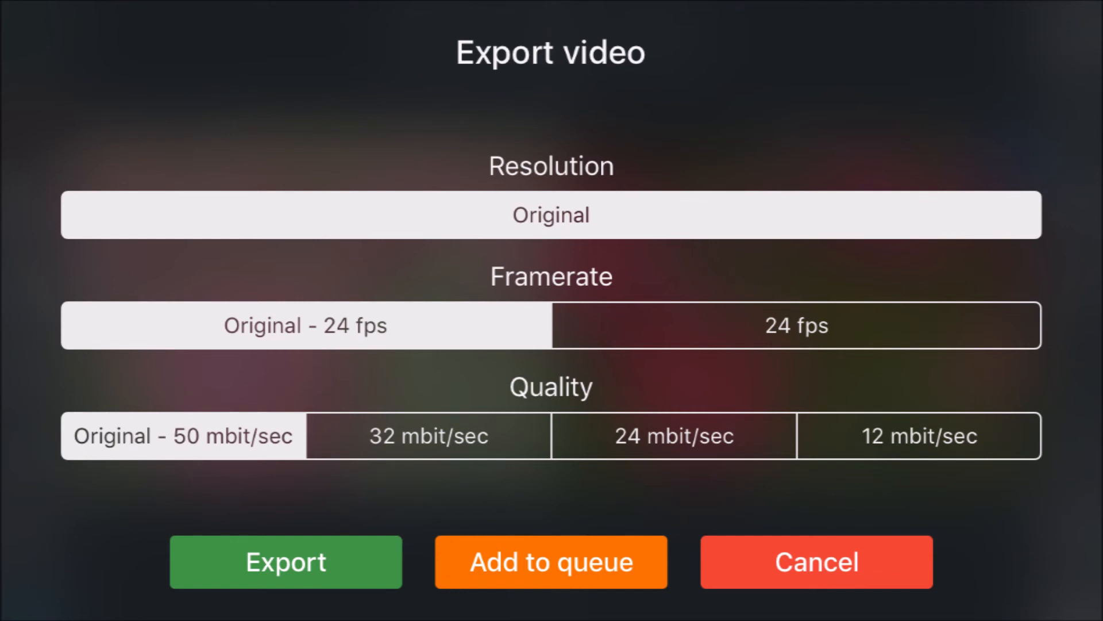
left_click(286, 562)
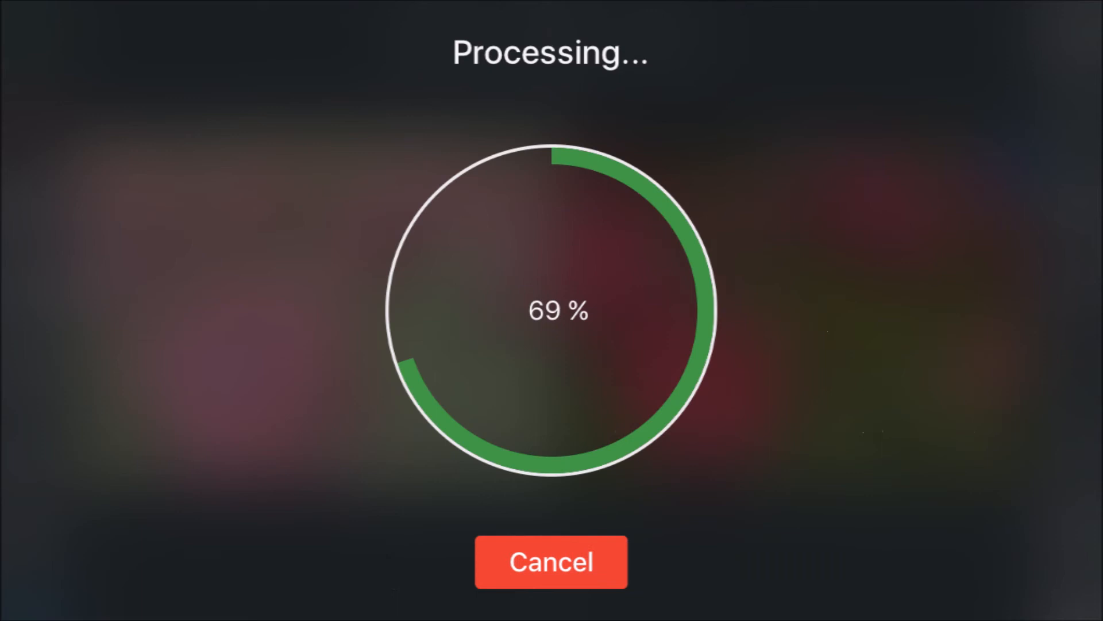